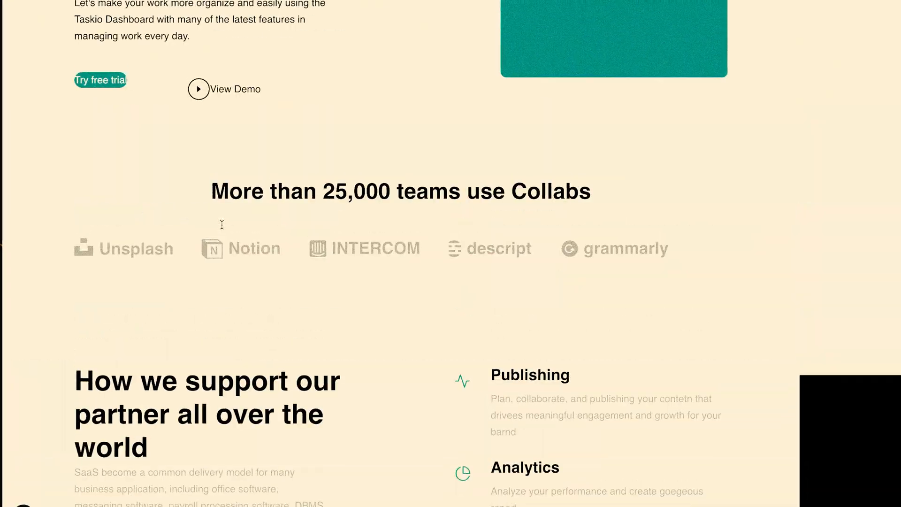
scroll("up", 3)
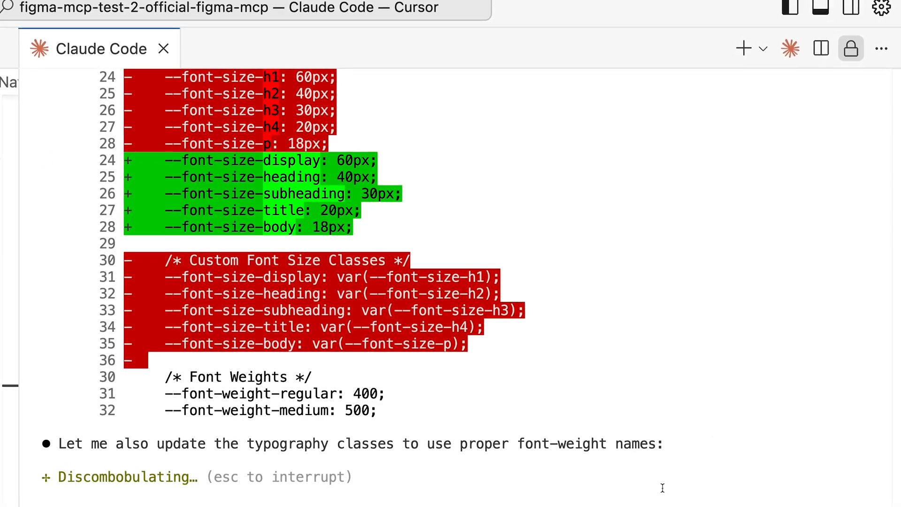
scroll("down", 3)
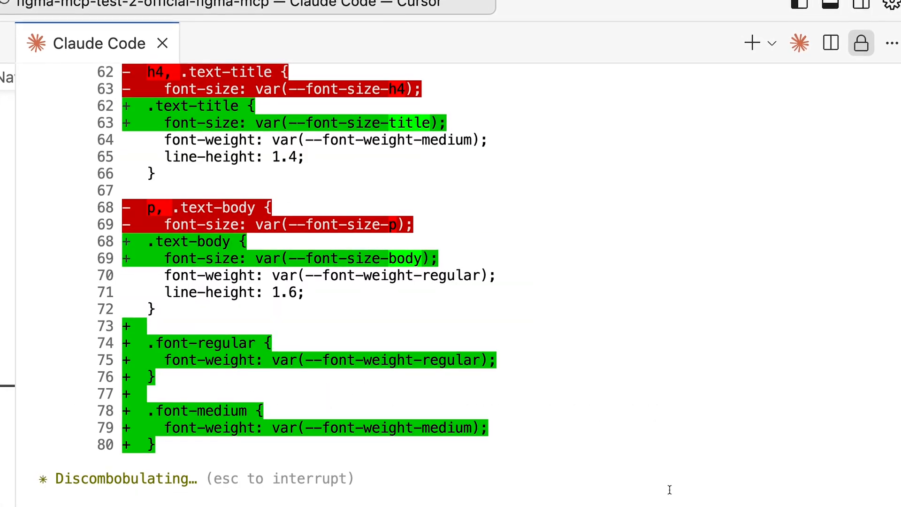